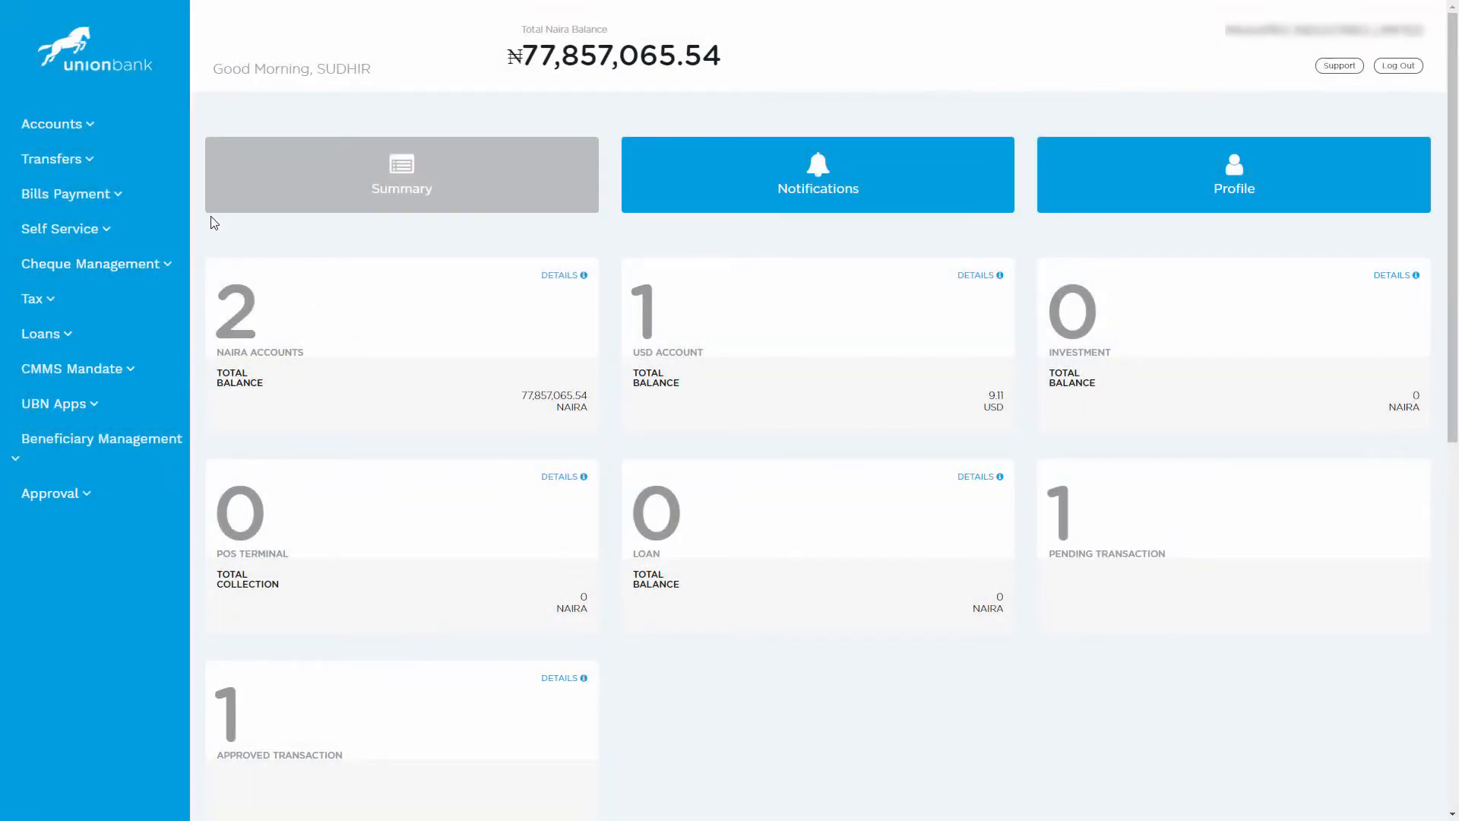
- Open Transfers > Multiple Transfer from the left sidebar
click(50, 158)
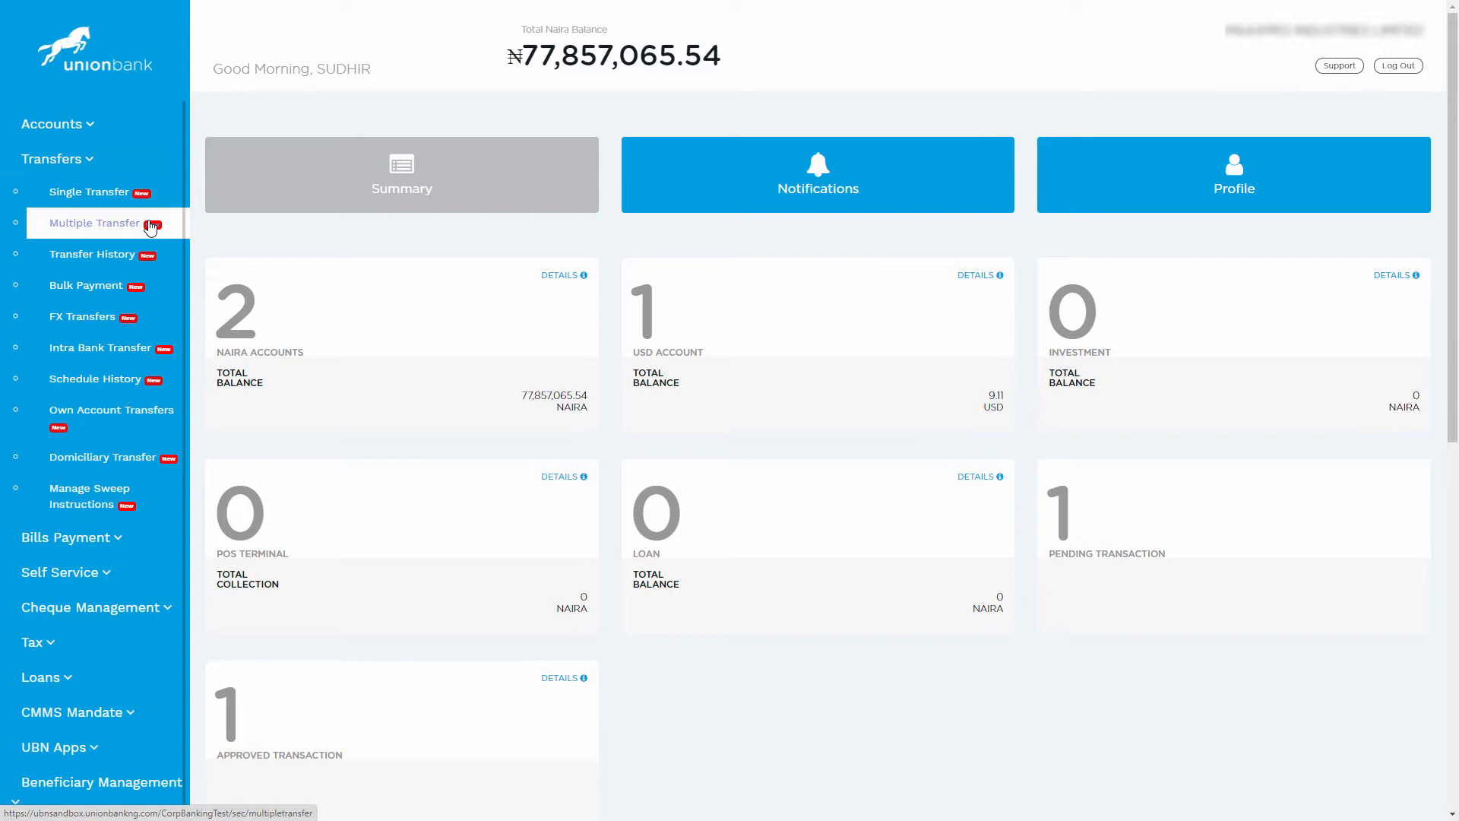
click(92, 223)
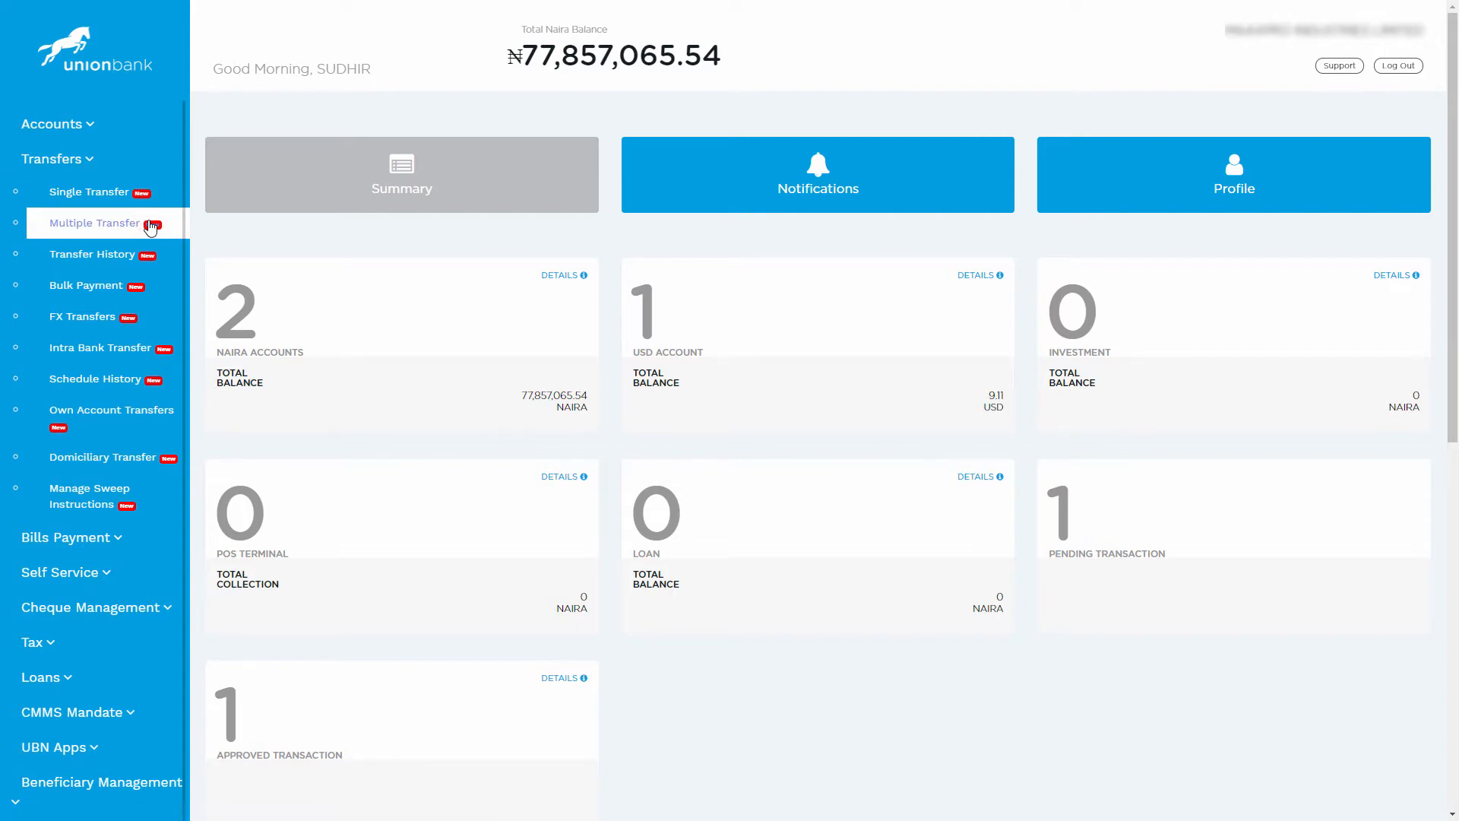
click(93, 223)
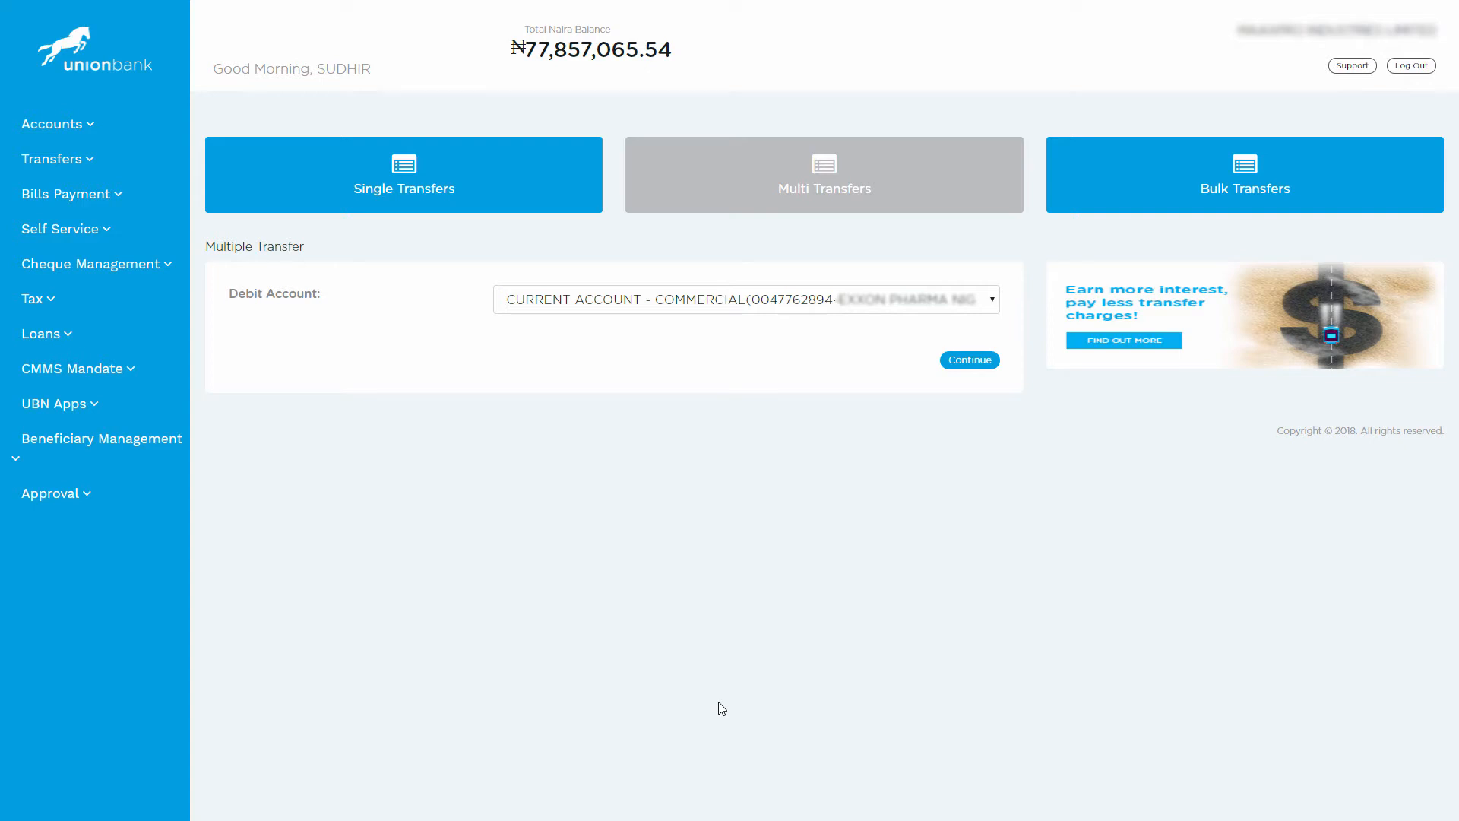
mouse_move(722, 691)
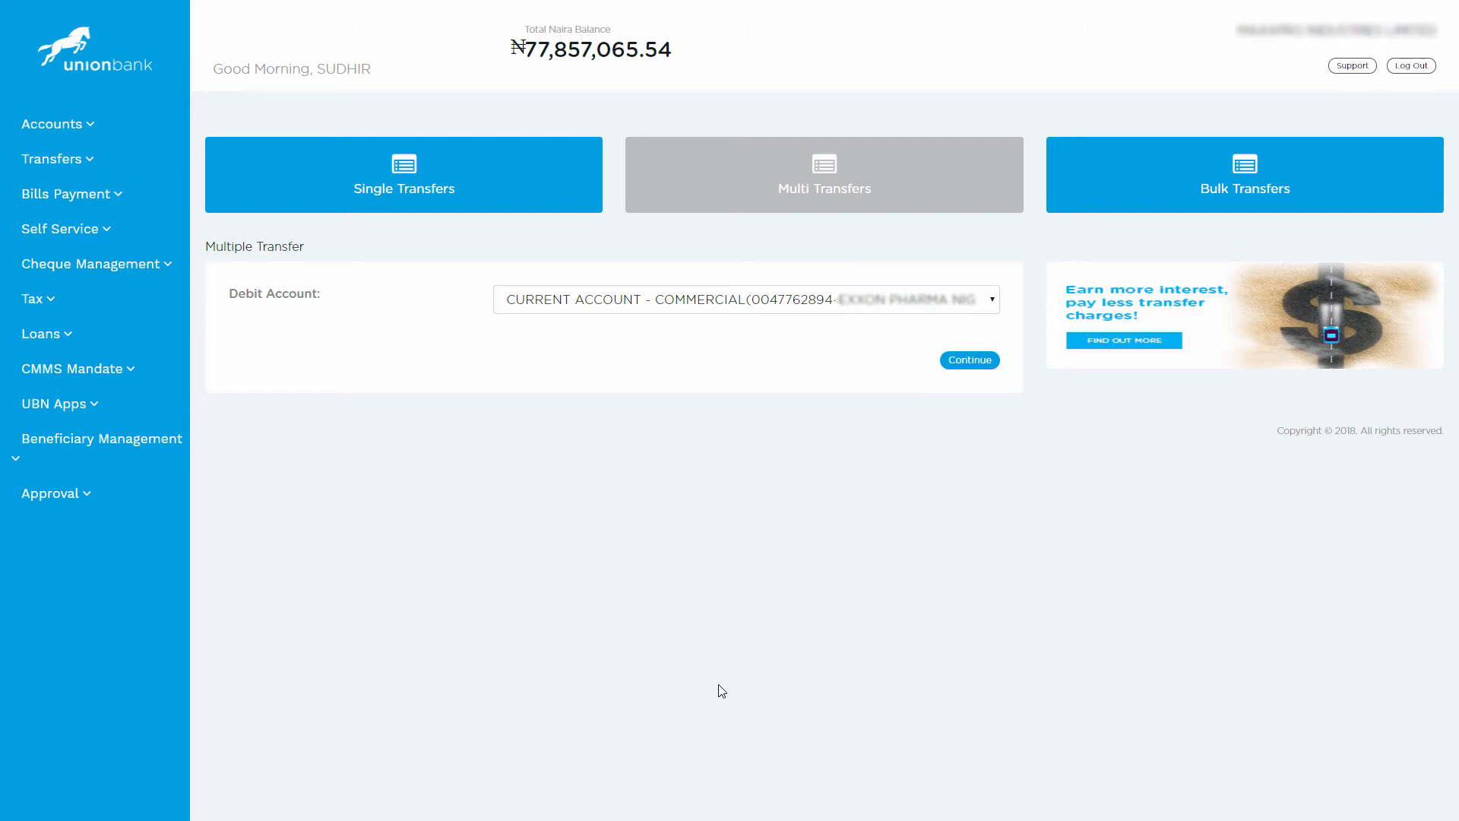
- Choose UNION ACCELERATE CLASSIC ACCOUNT as the debit account and continue
click(745, 299)
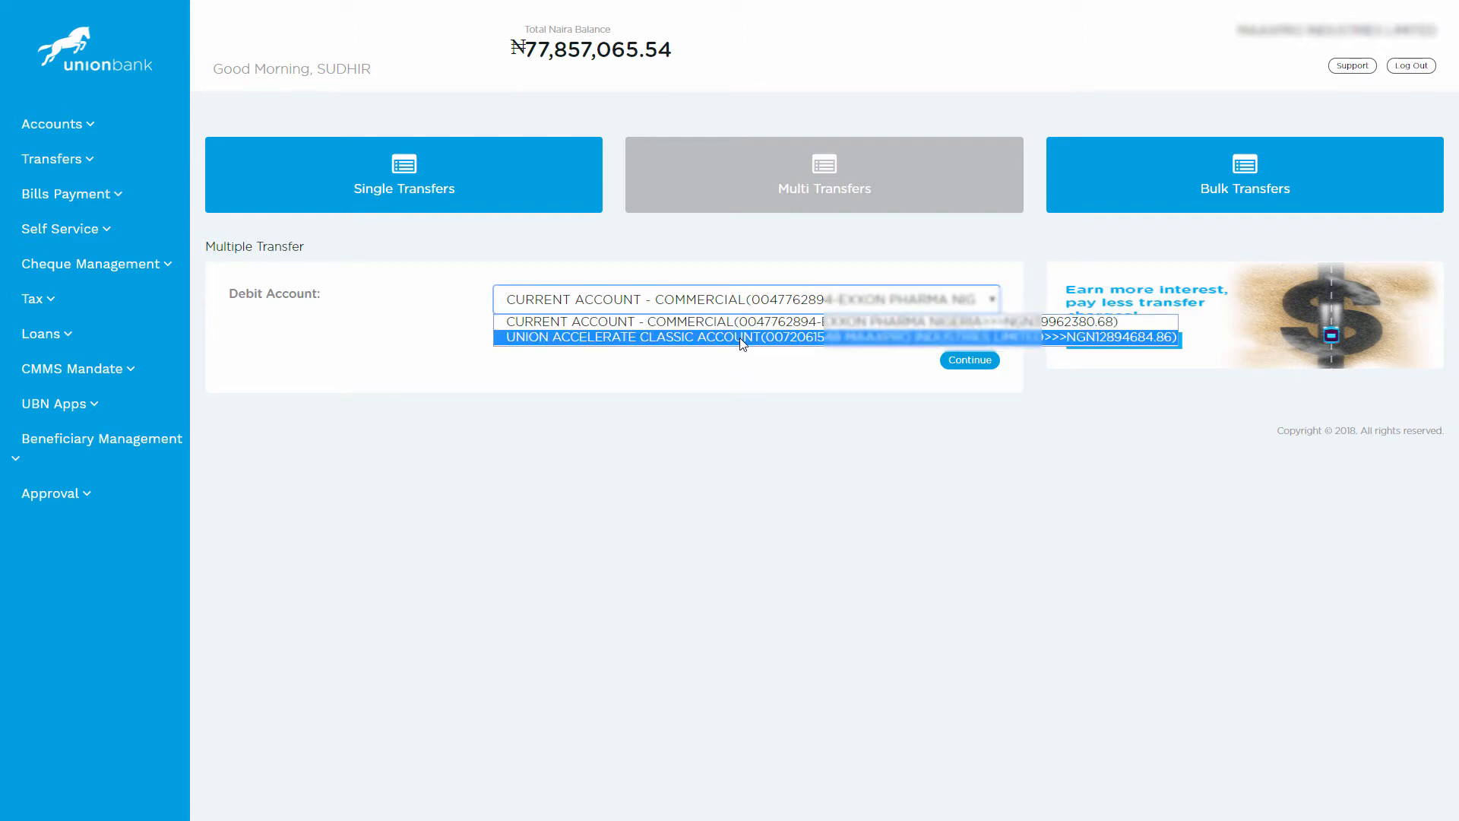
click(661, 337)
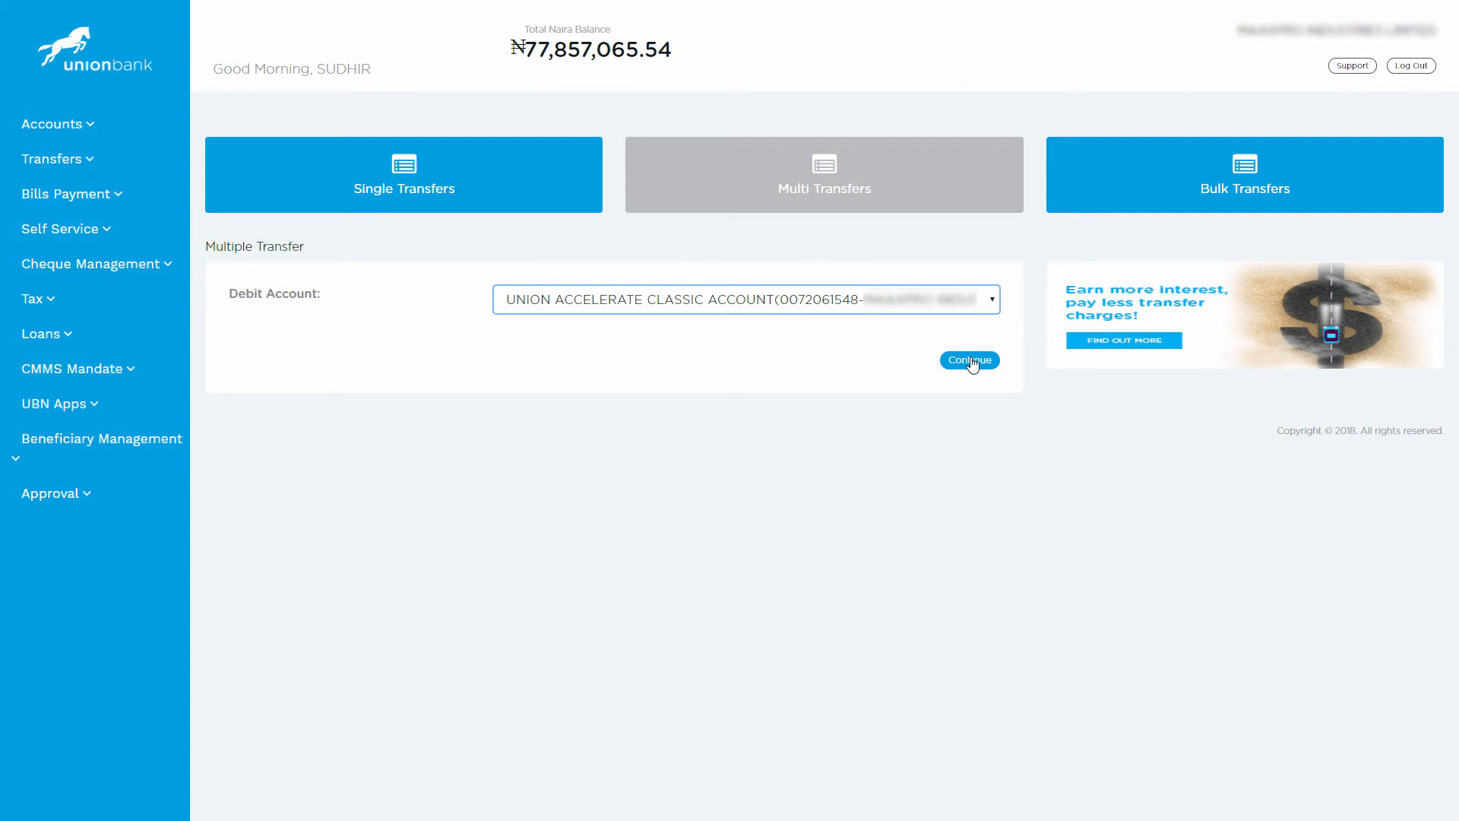
click(969, 360)
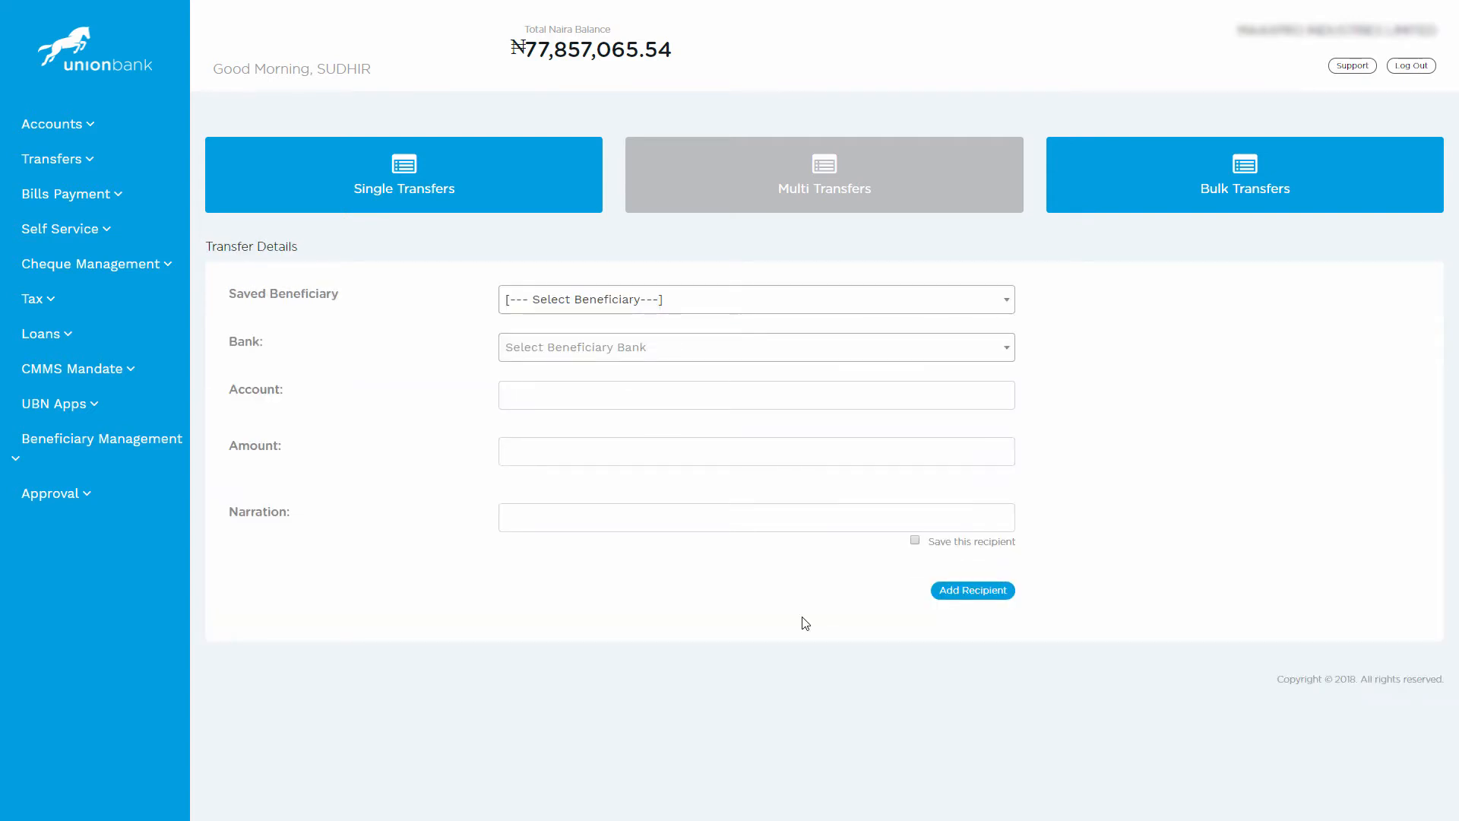
- Select saved beneficiary CHANGE CUSTOMER and enter an amount of 10000
click(755, 299)
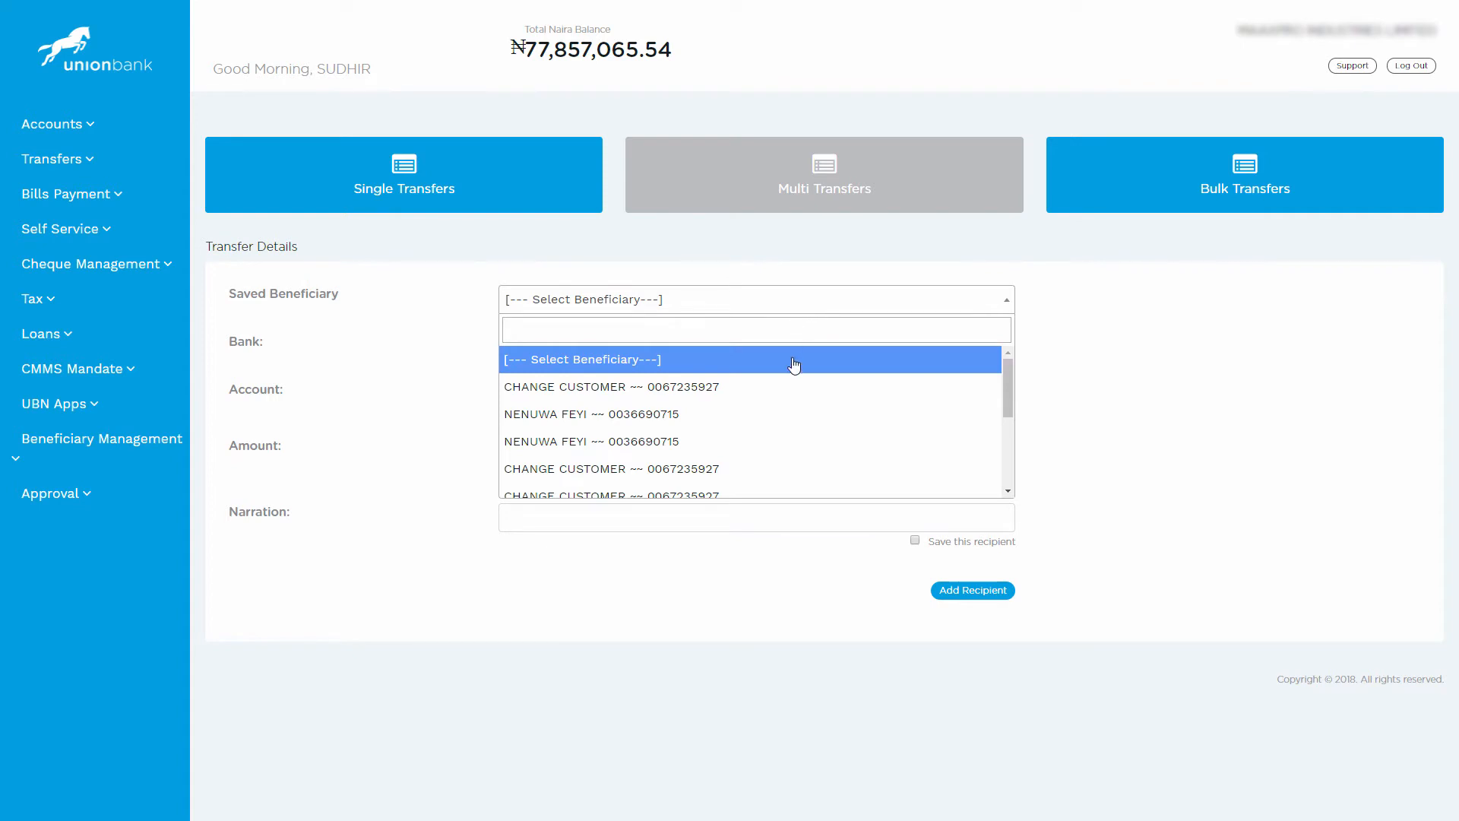
click(611, 386)
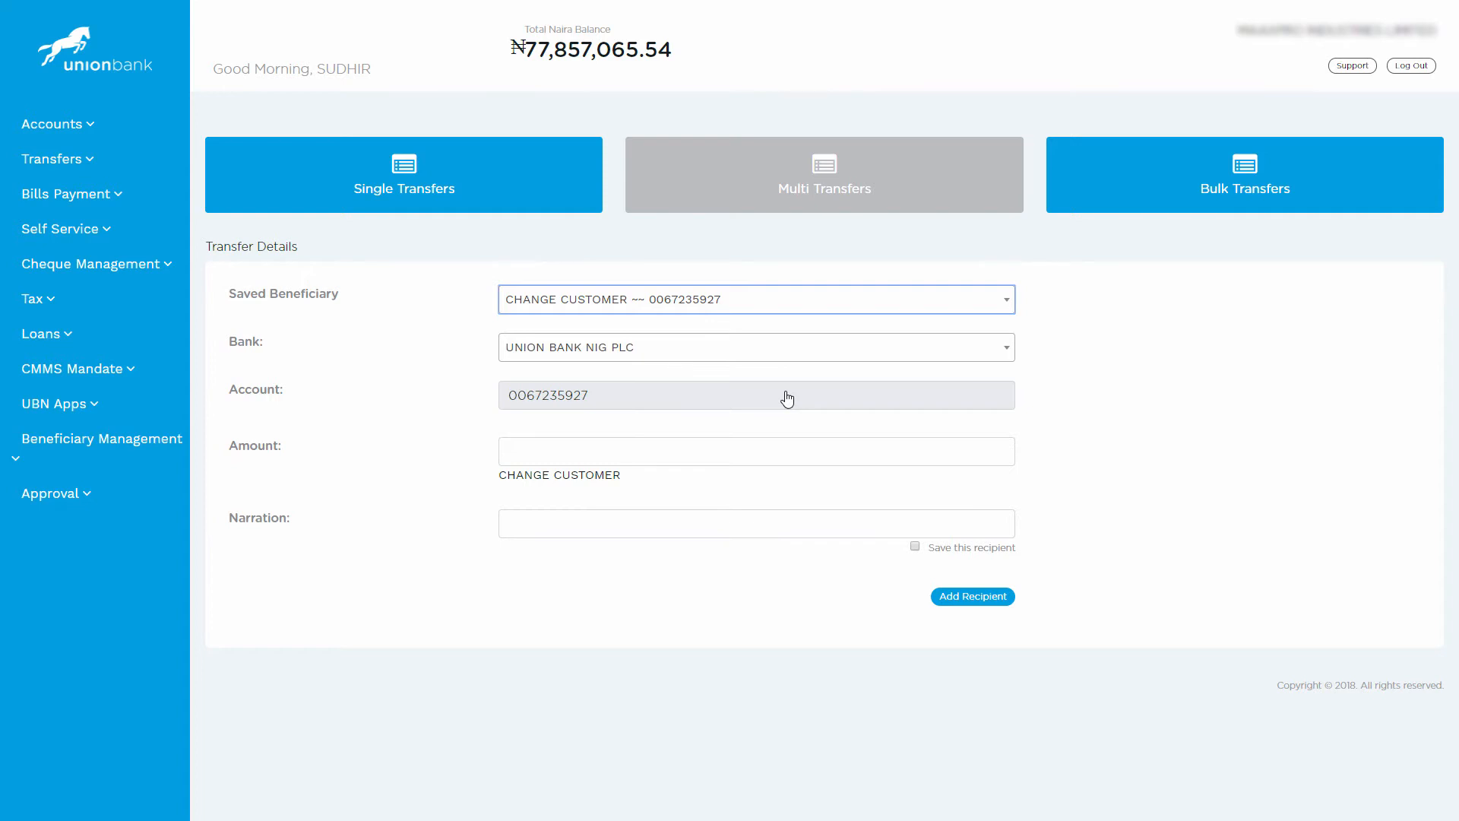
mouse_move(785, 411)
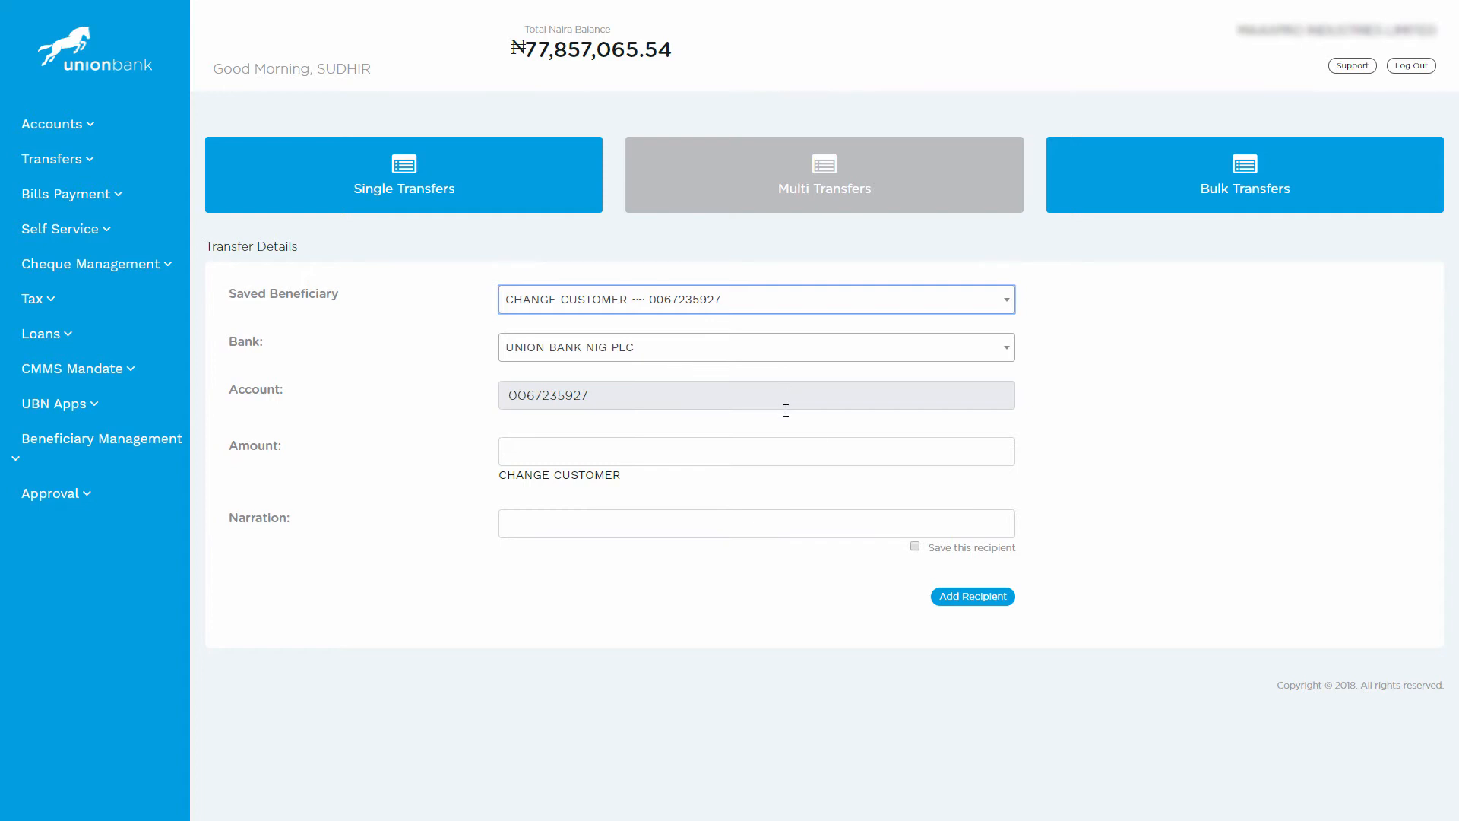
click(754, 450)
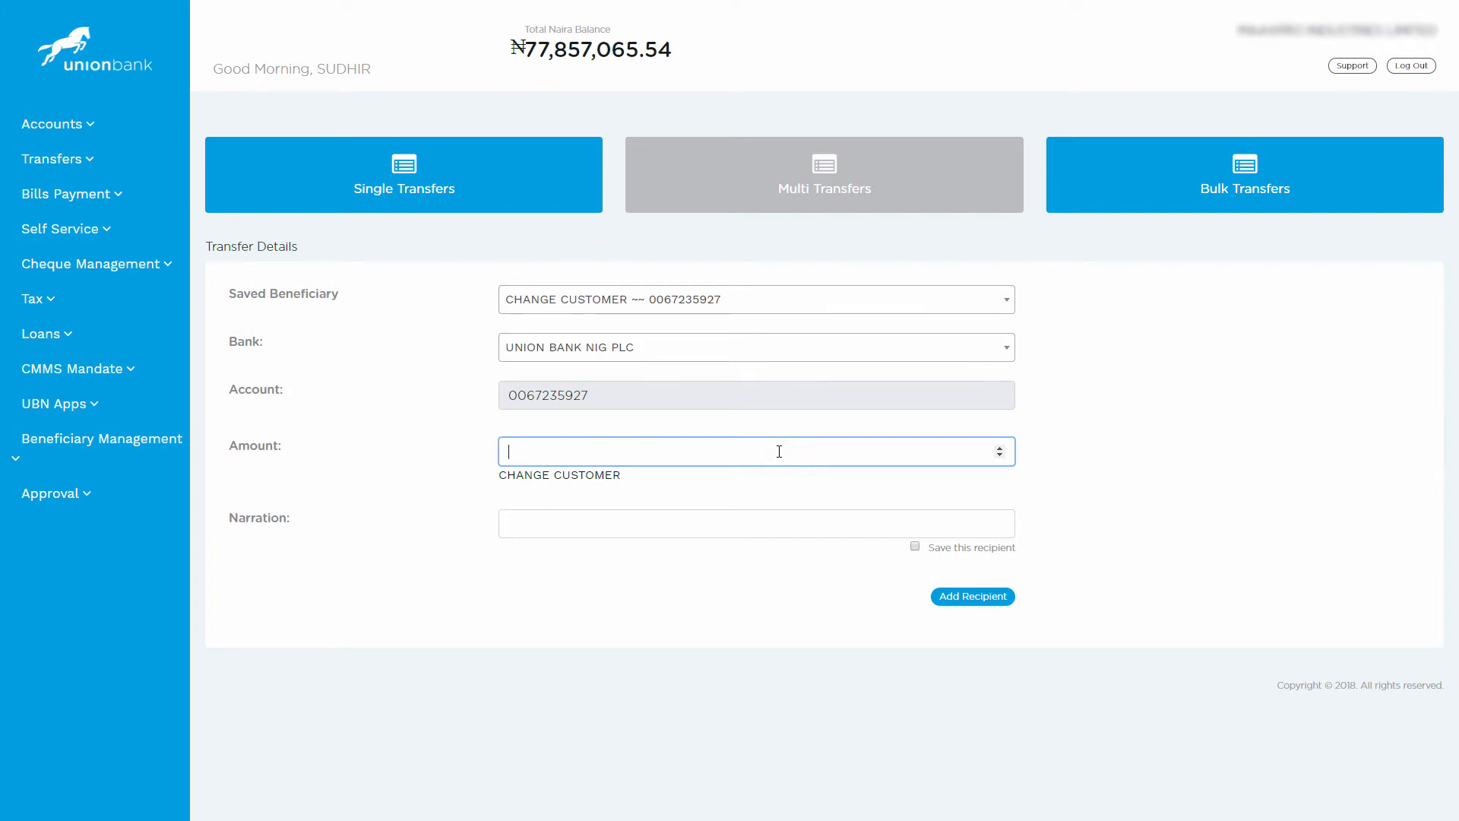
text(10000)
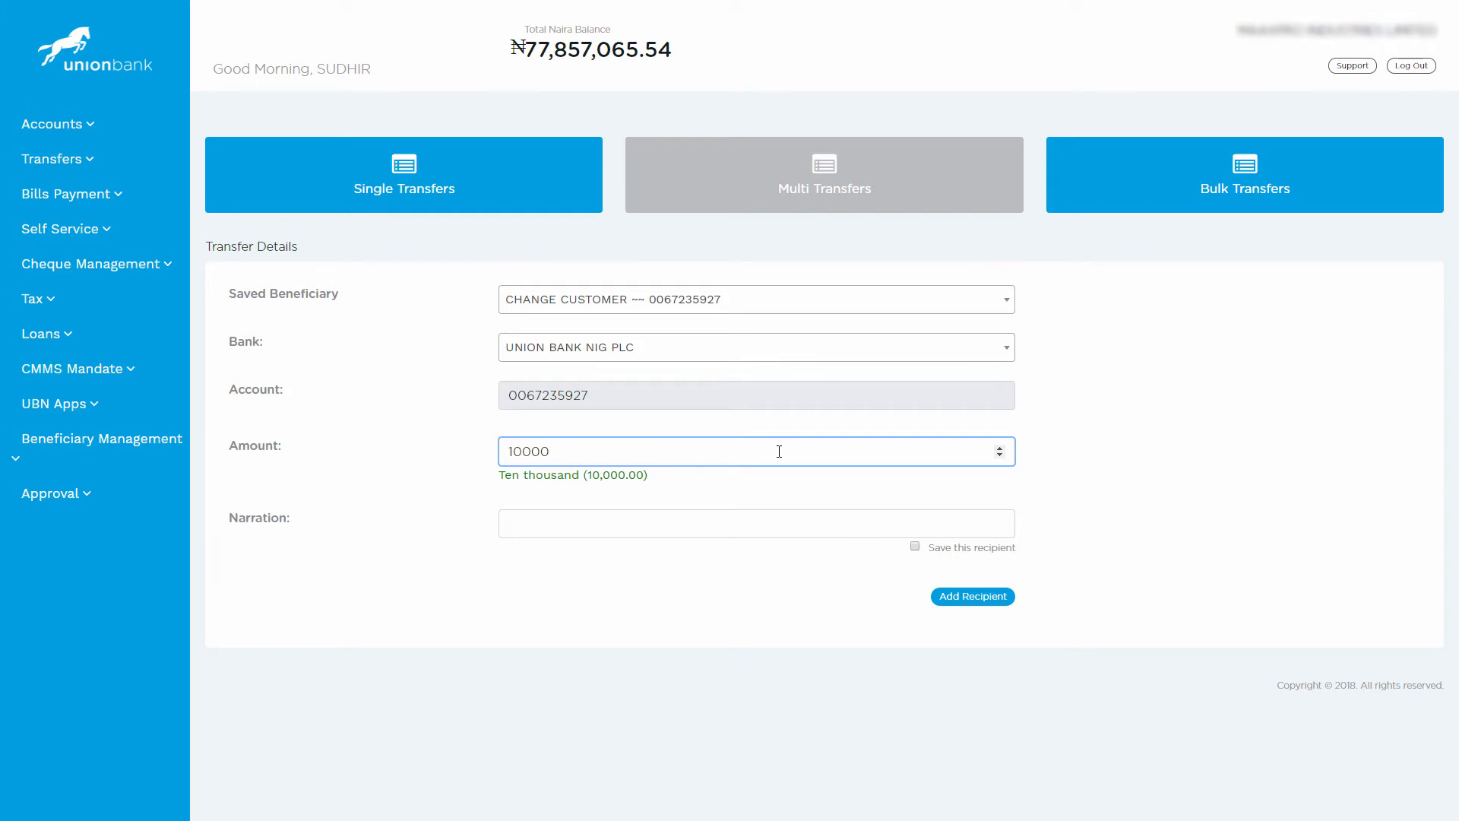
- Enter narration 'Multi Transfer', mark the recipient to be saved, and add it
click(756, 522)
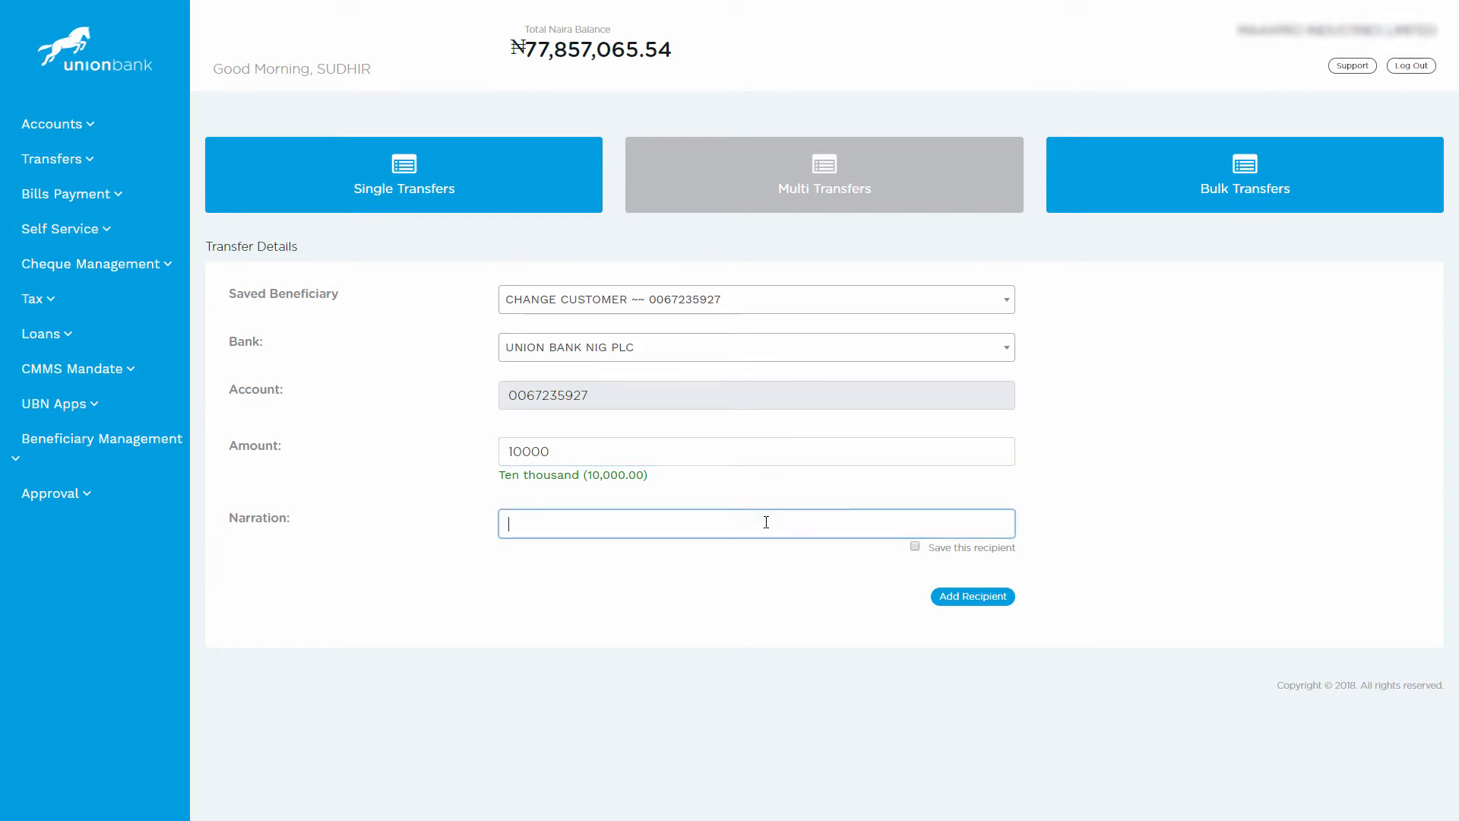
text(Multi T)
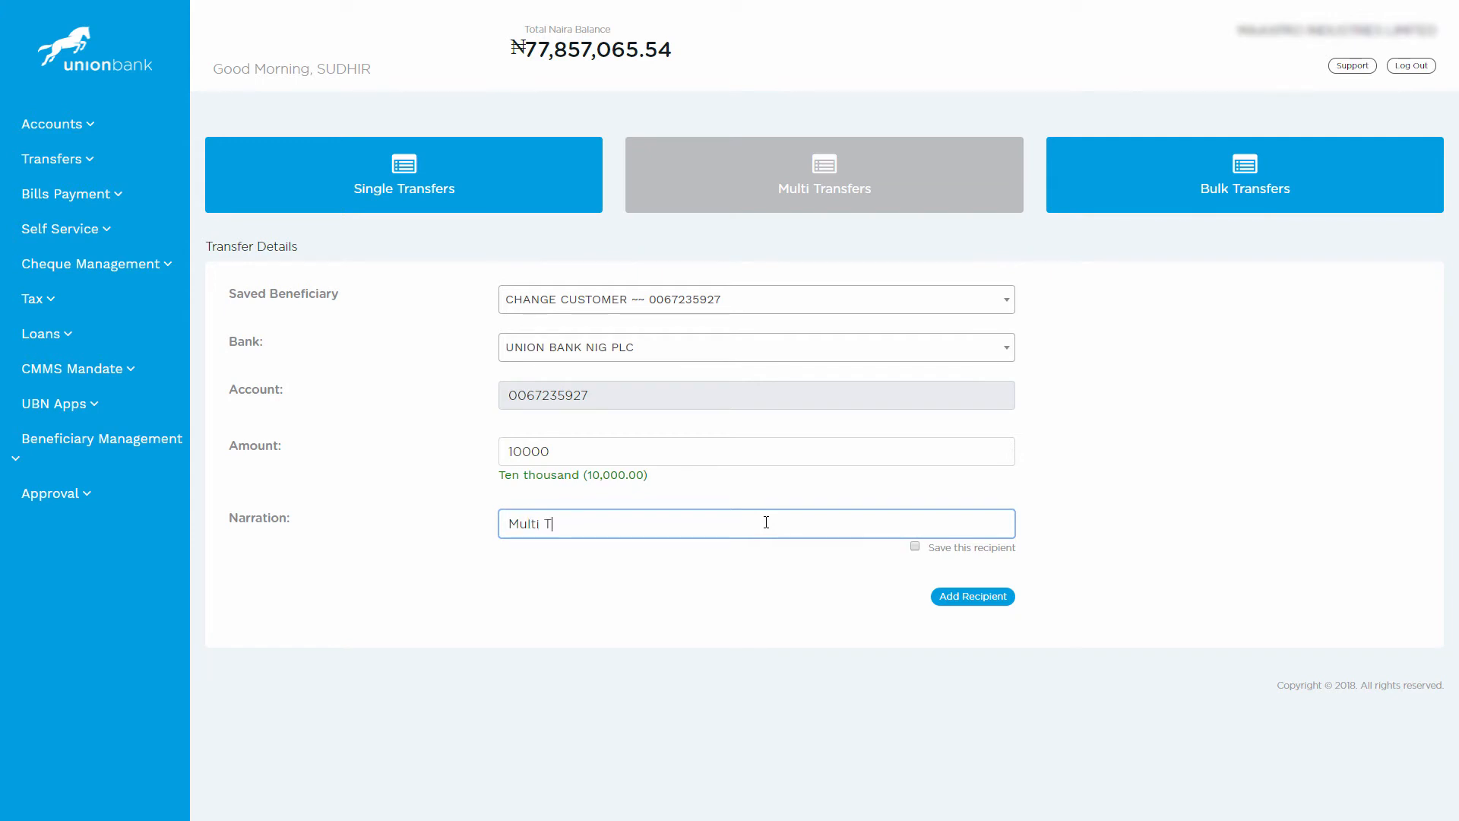
text(ransfer)
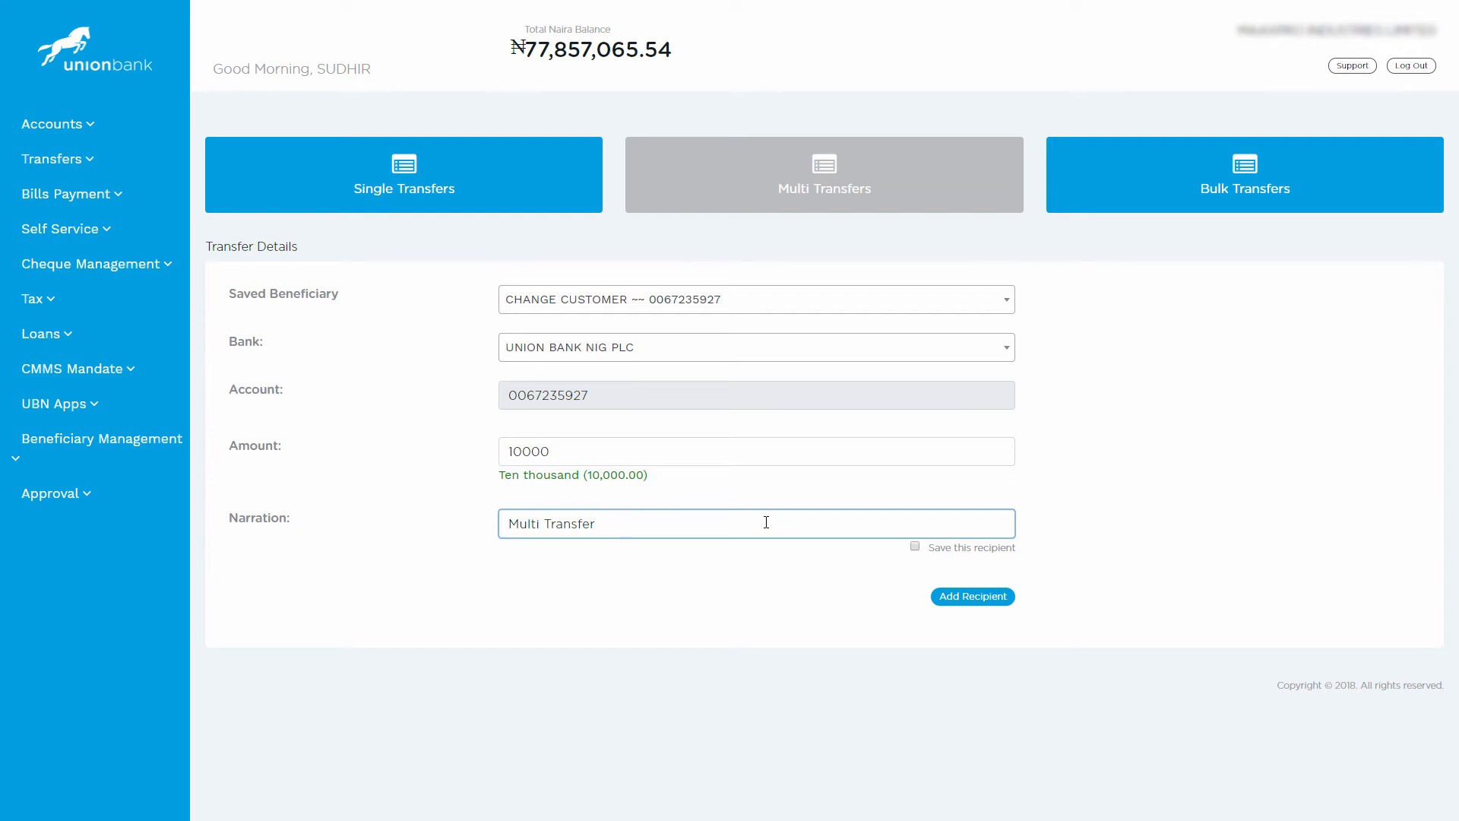
click(915, 546)
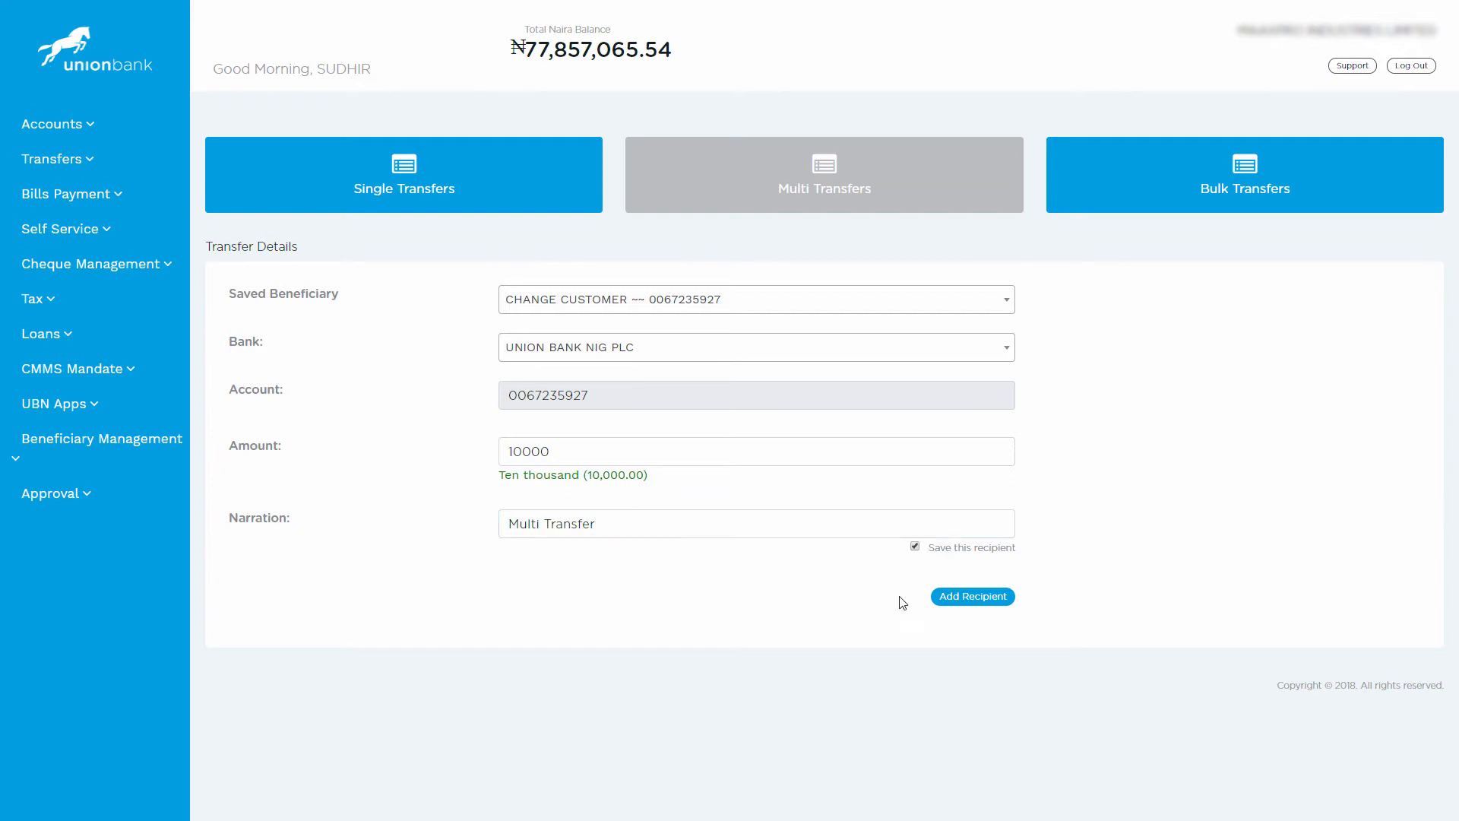
click(971, 596)
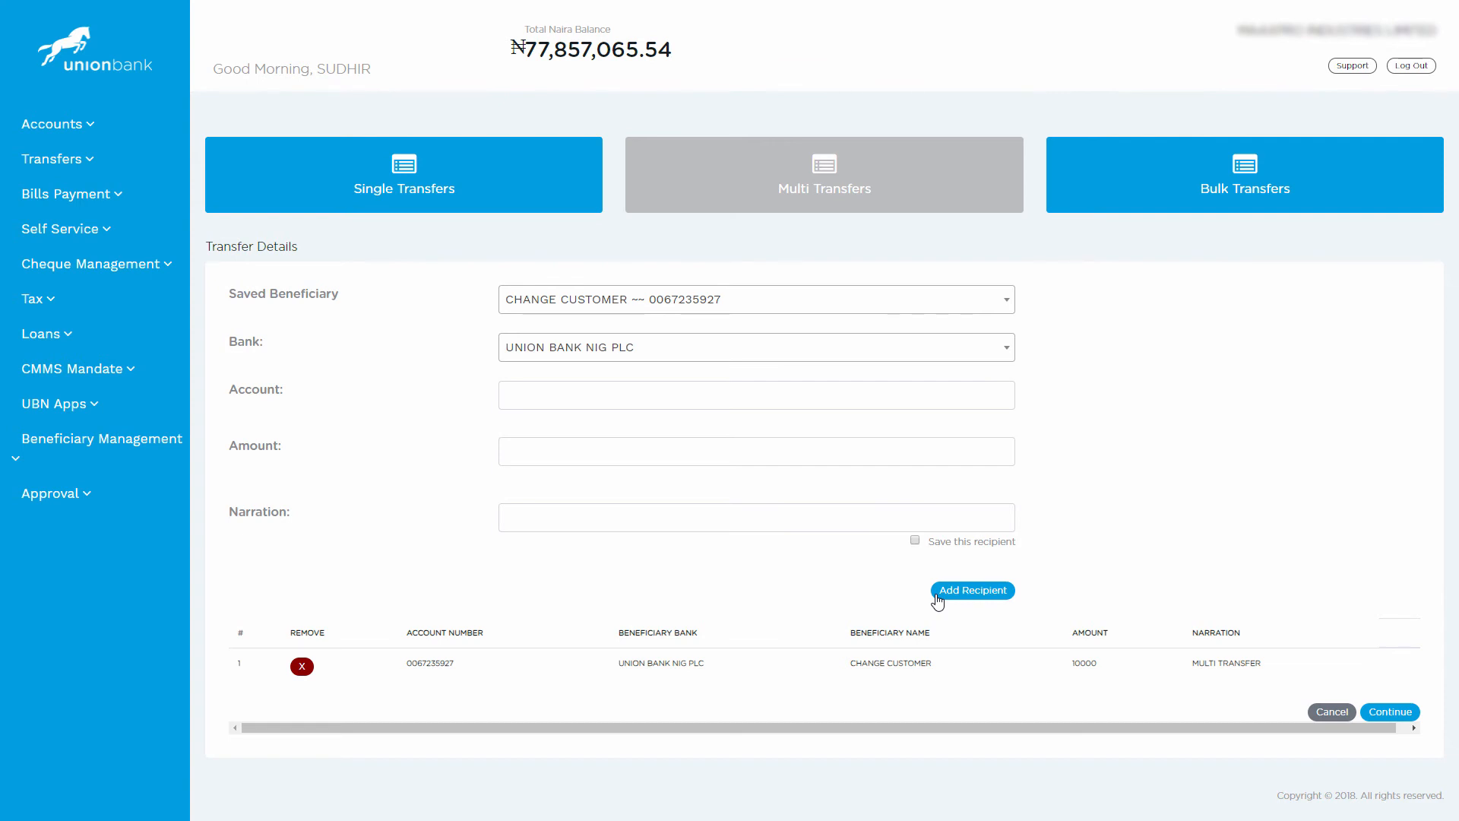
mouse_move(1390, 712)
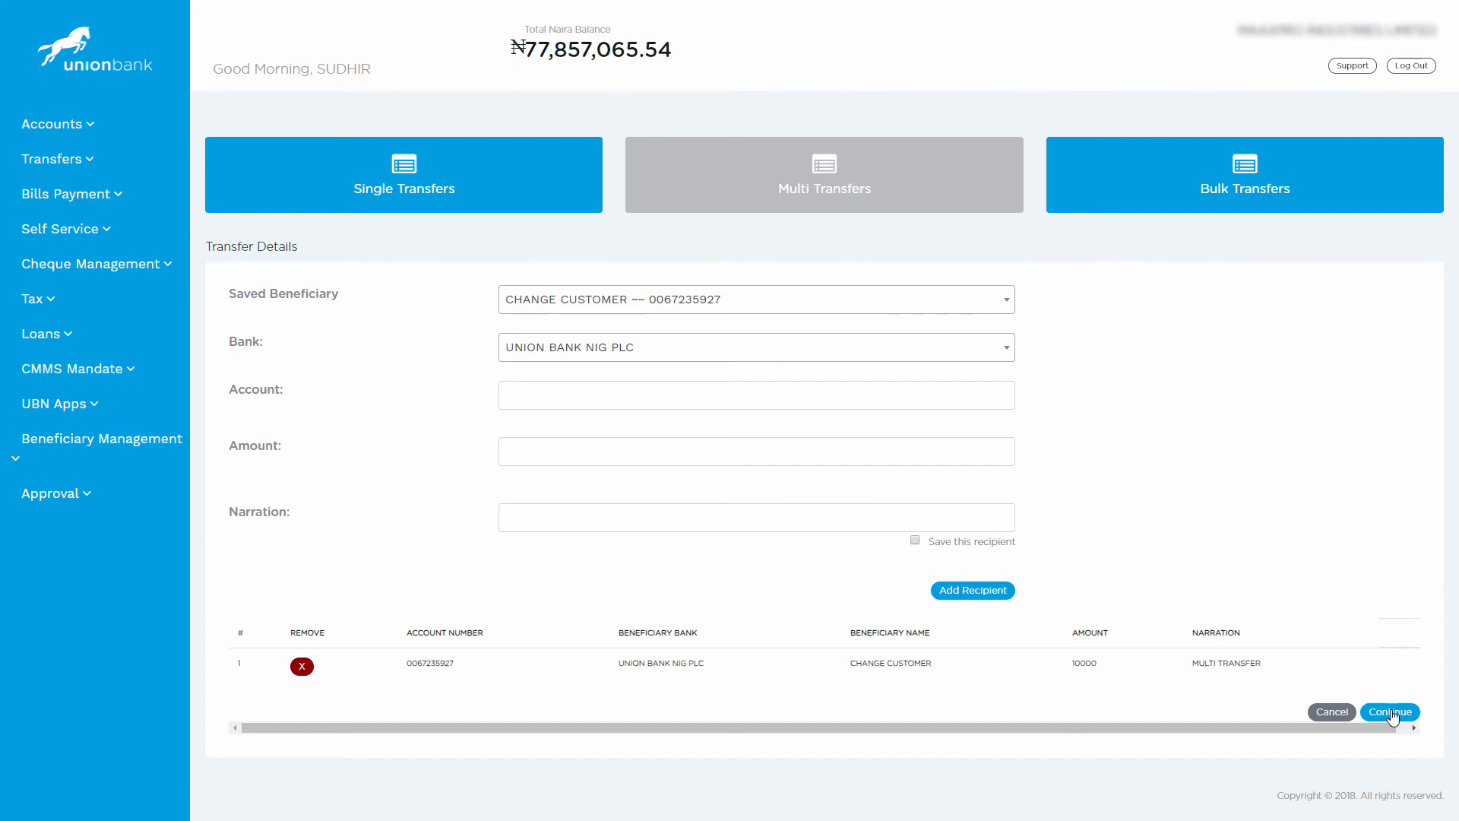
- Continue past the recipient table listing CHANGE CUSTOMER
click(1388, 711)
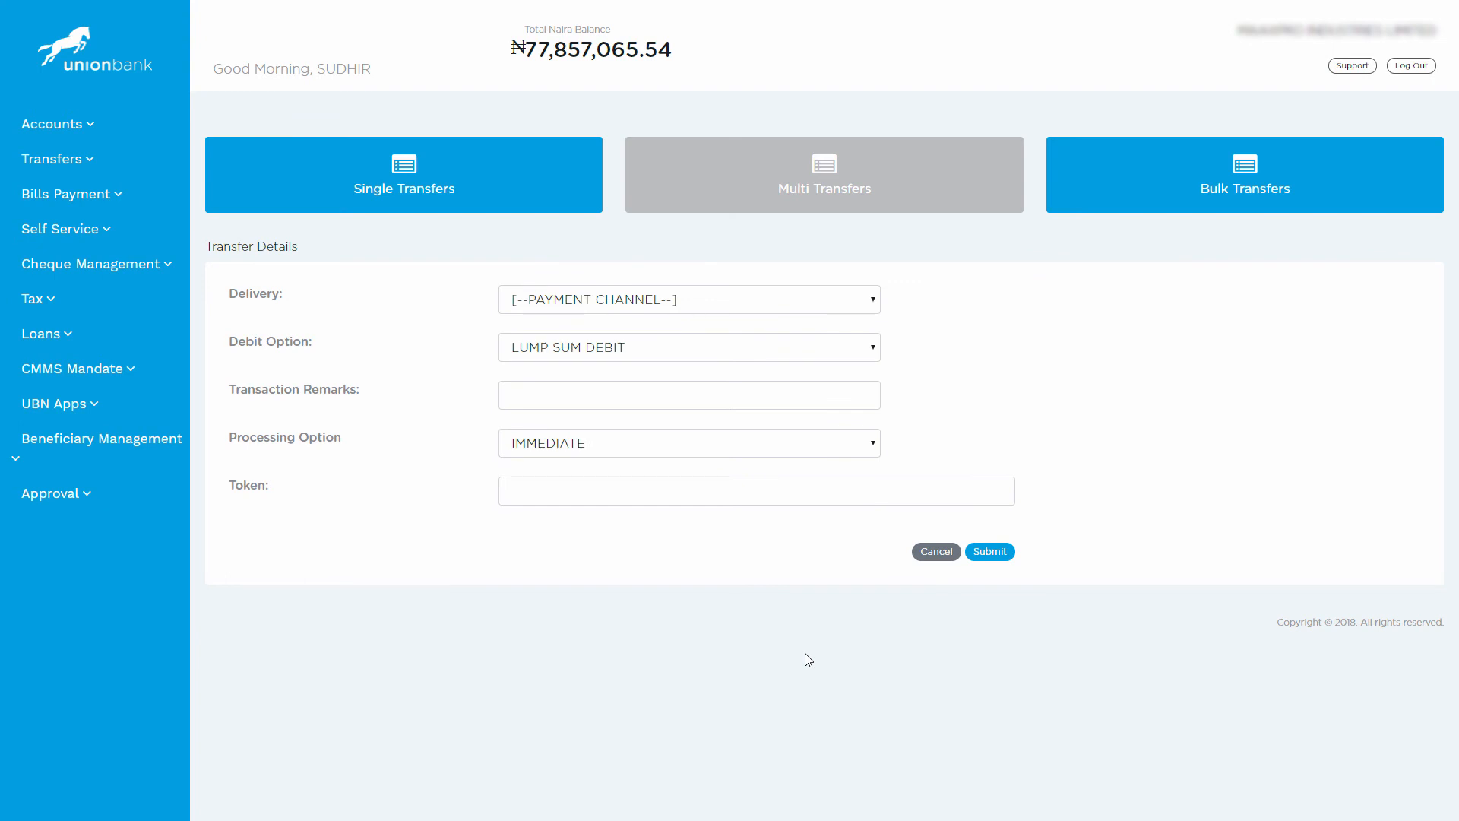
click(688, 299)
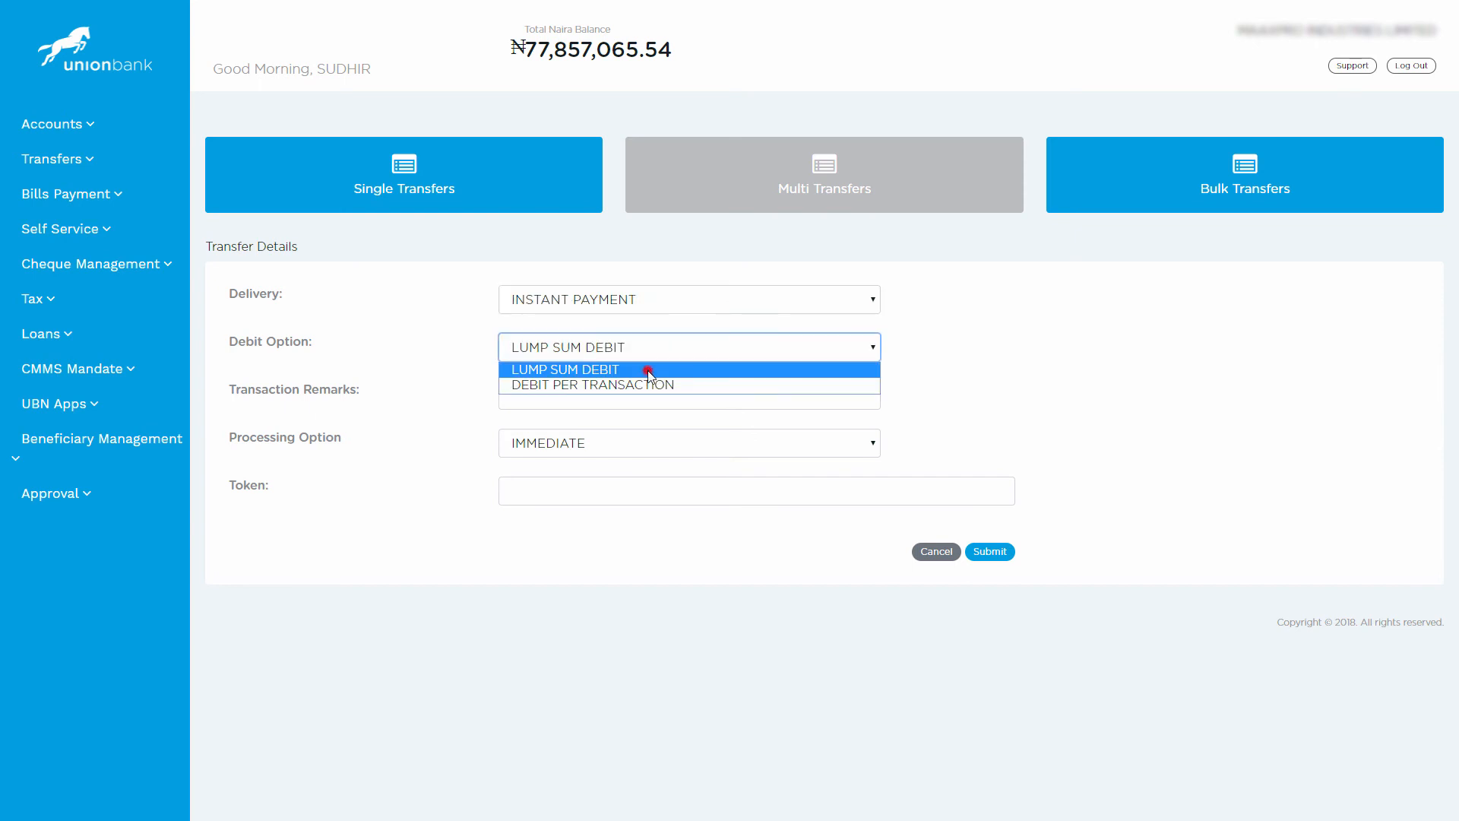
text(Bulk Transfer)
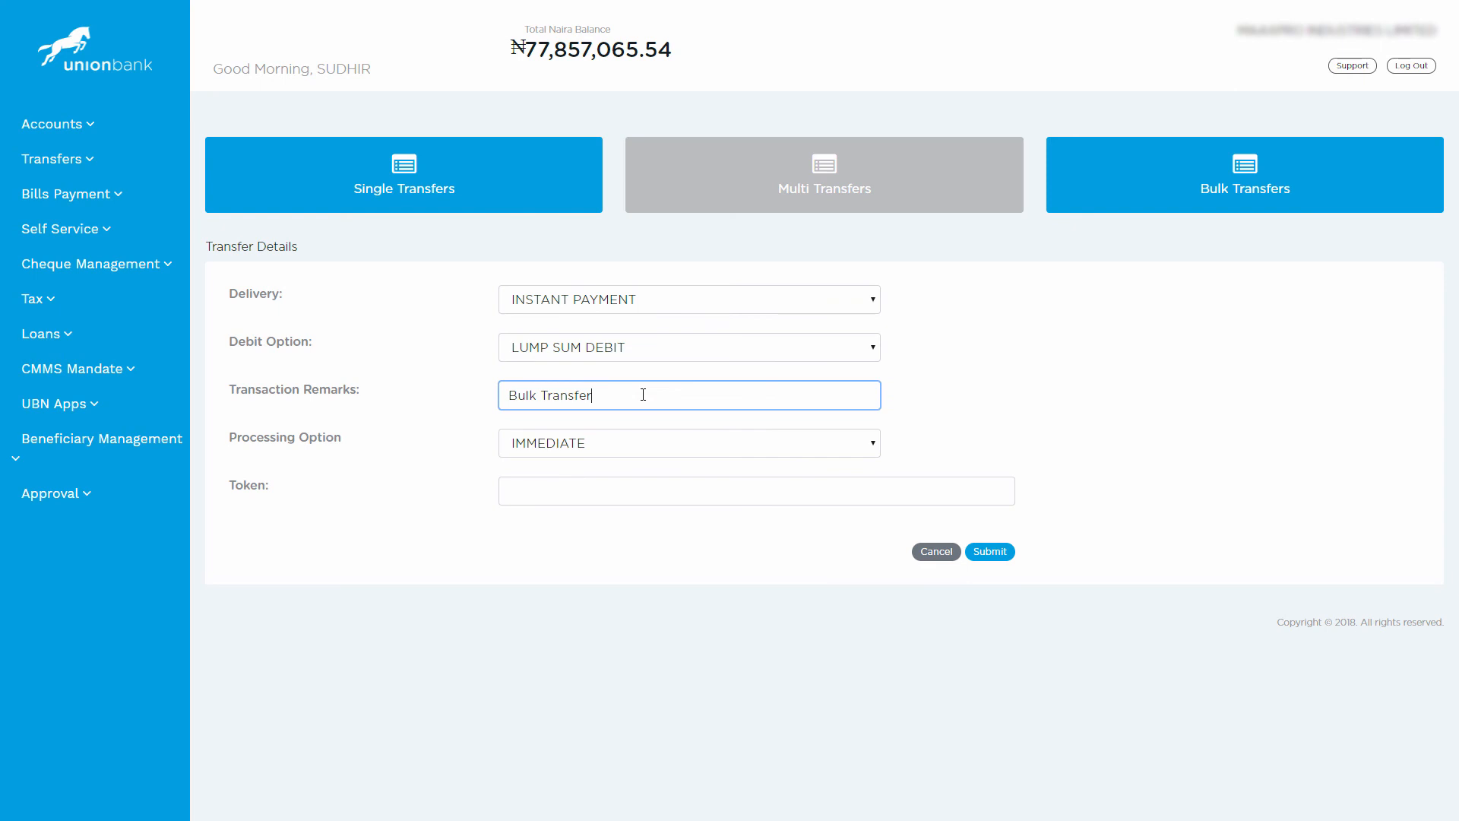
click(688, 442)
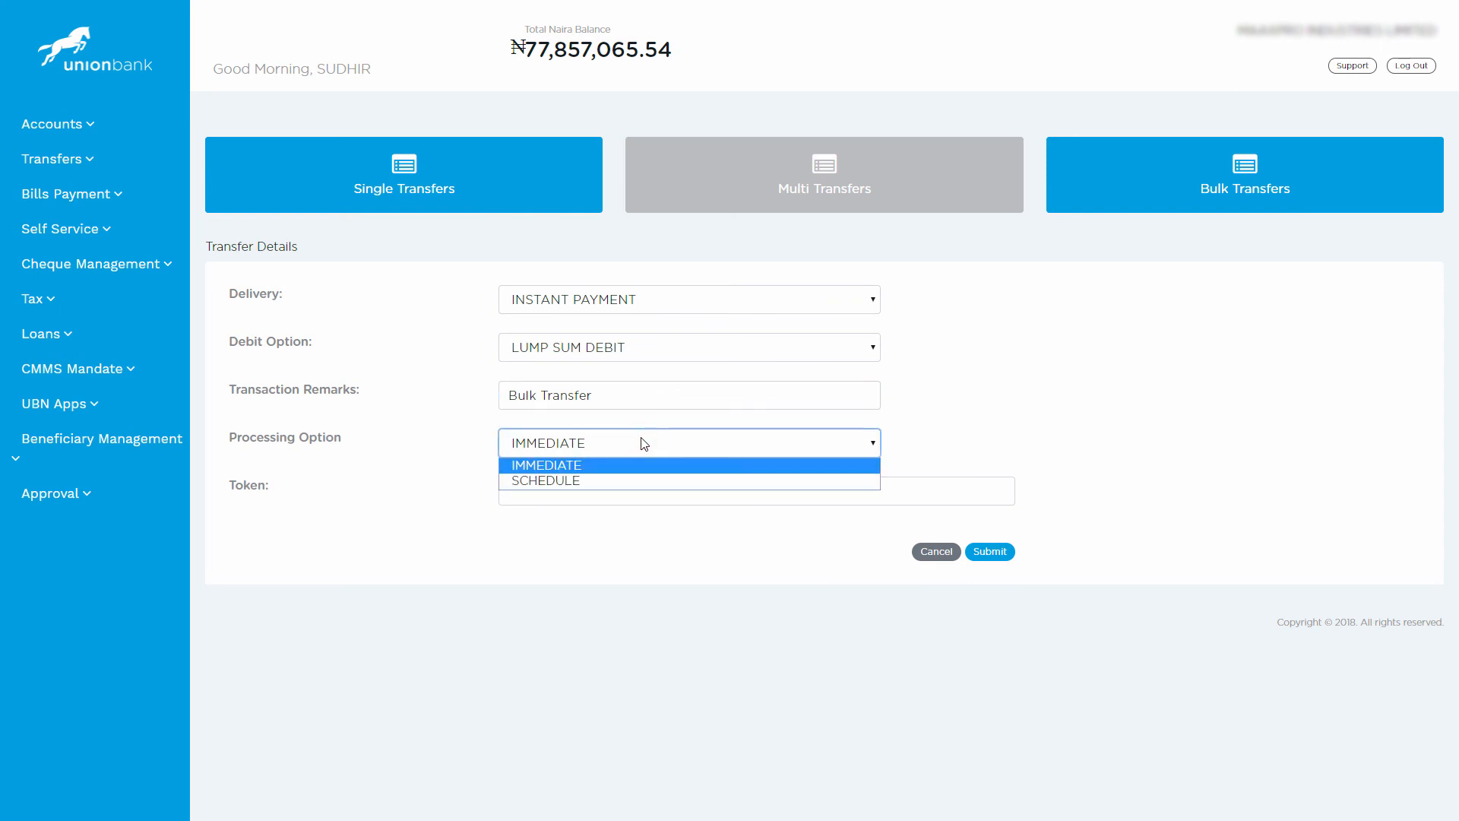
click(545, 464)
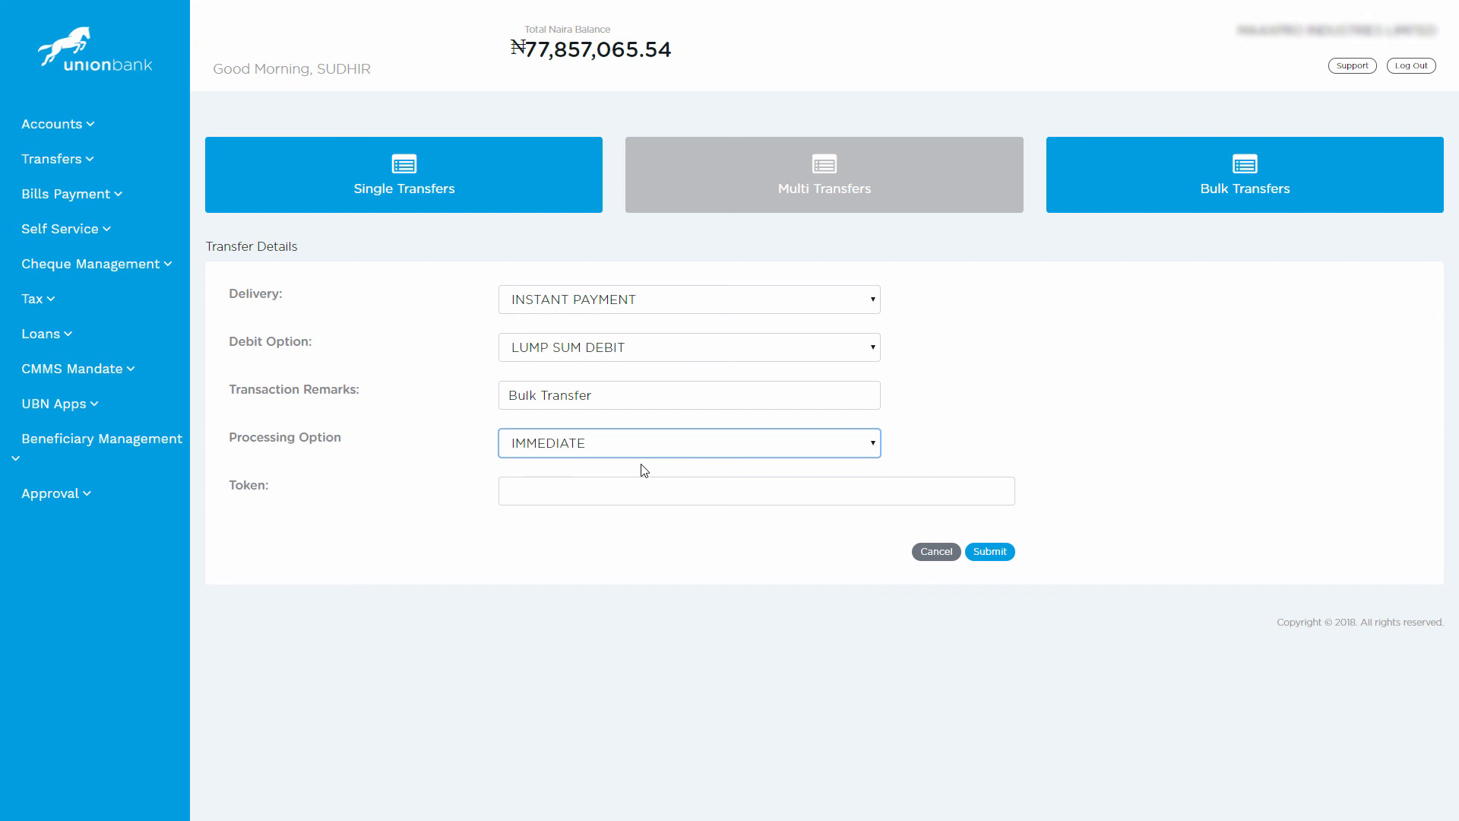
click(756, 490)
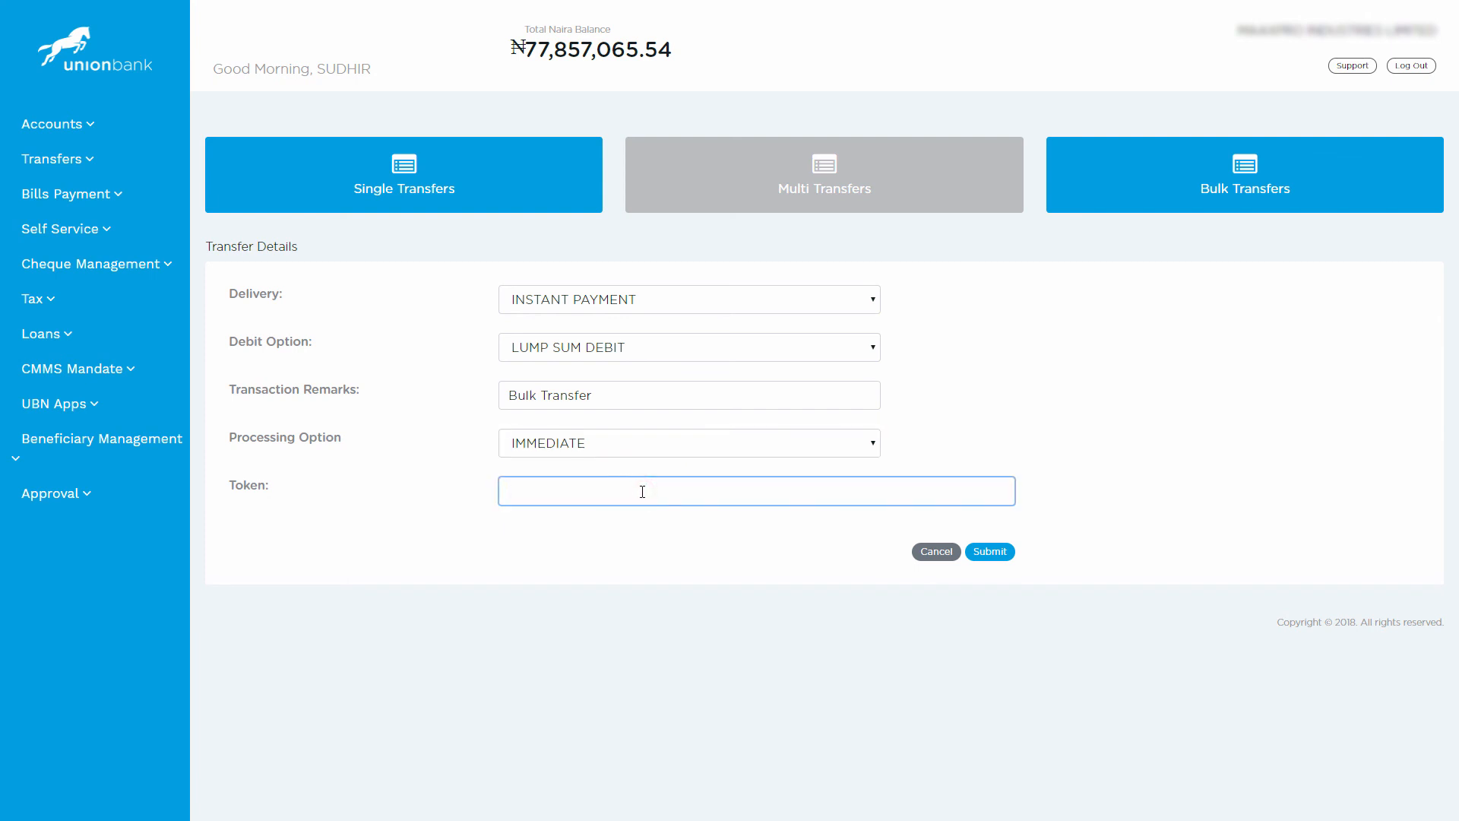
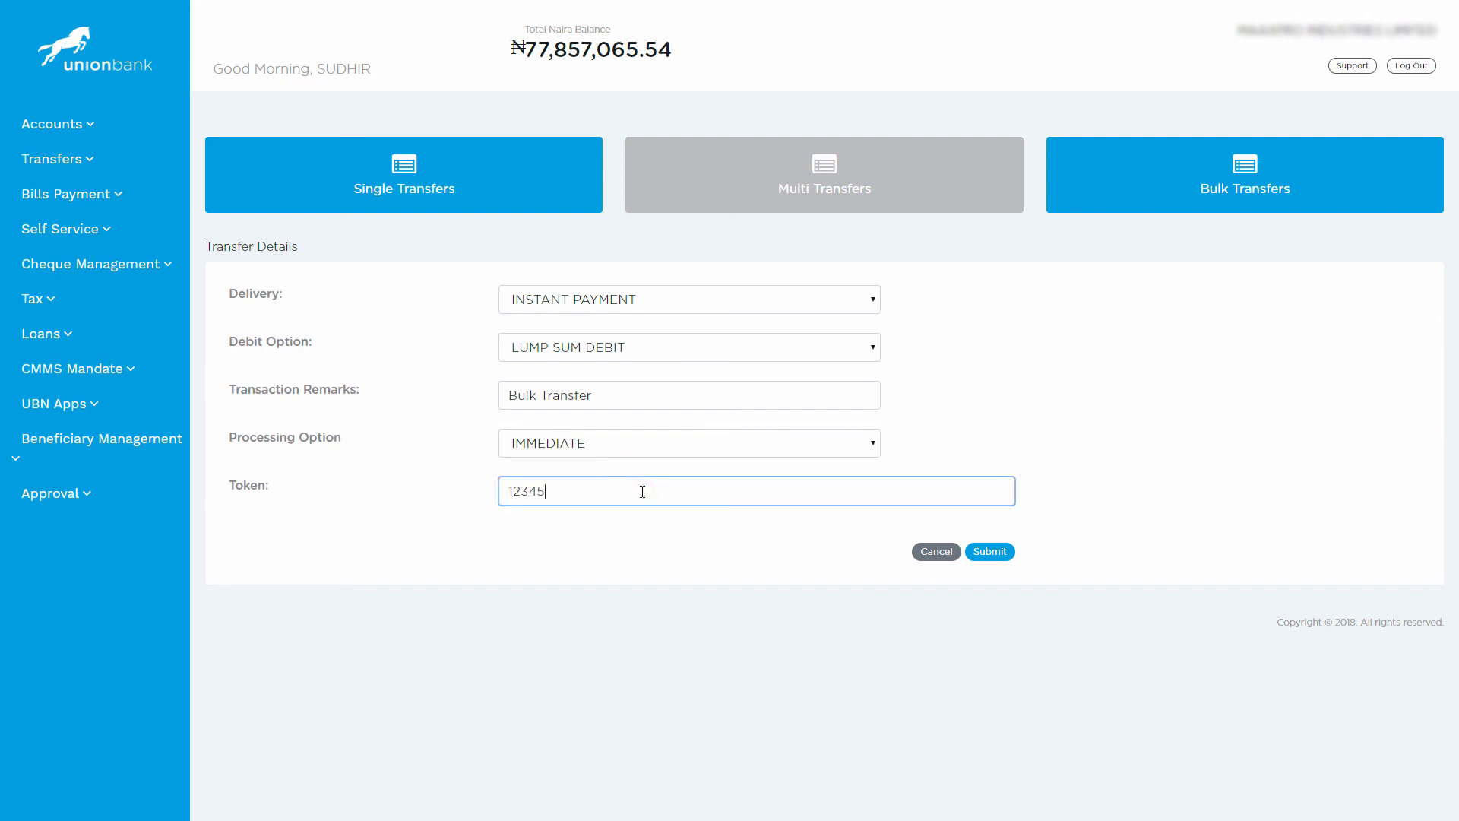